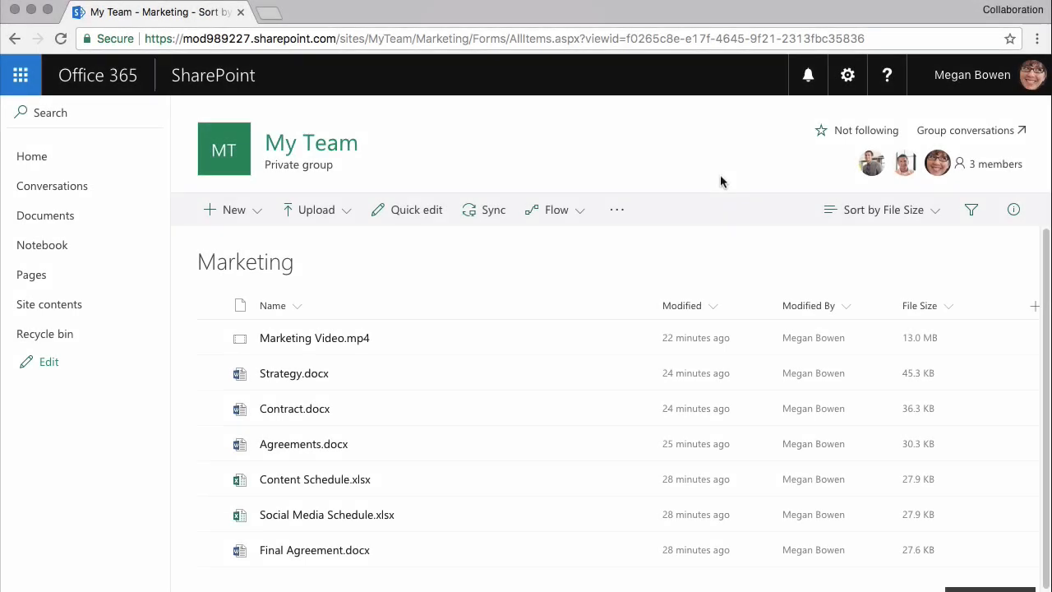
mouse_move(596, 168)
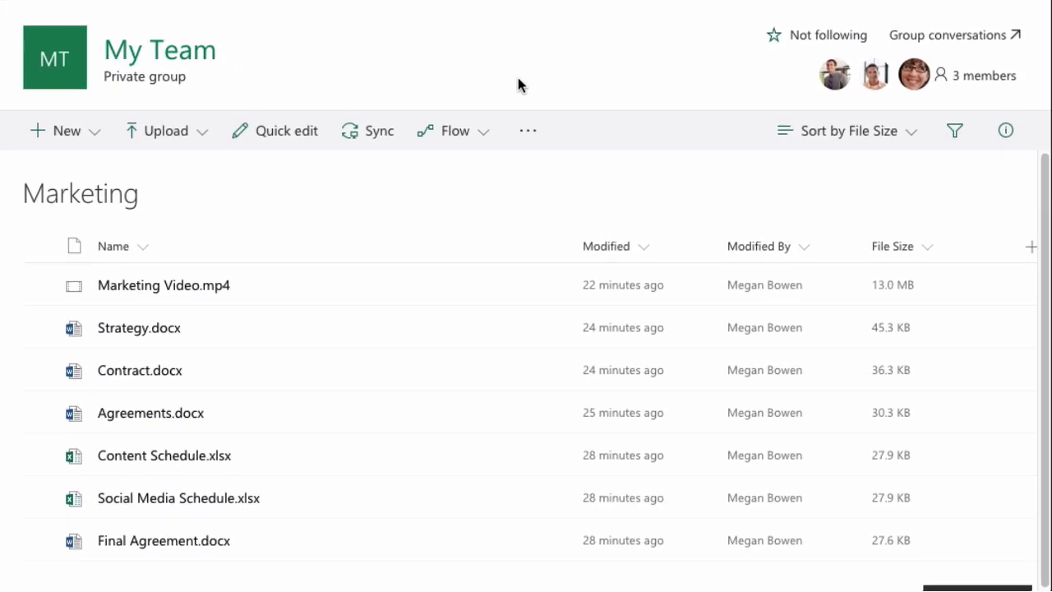
mouse_move(501, 202)
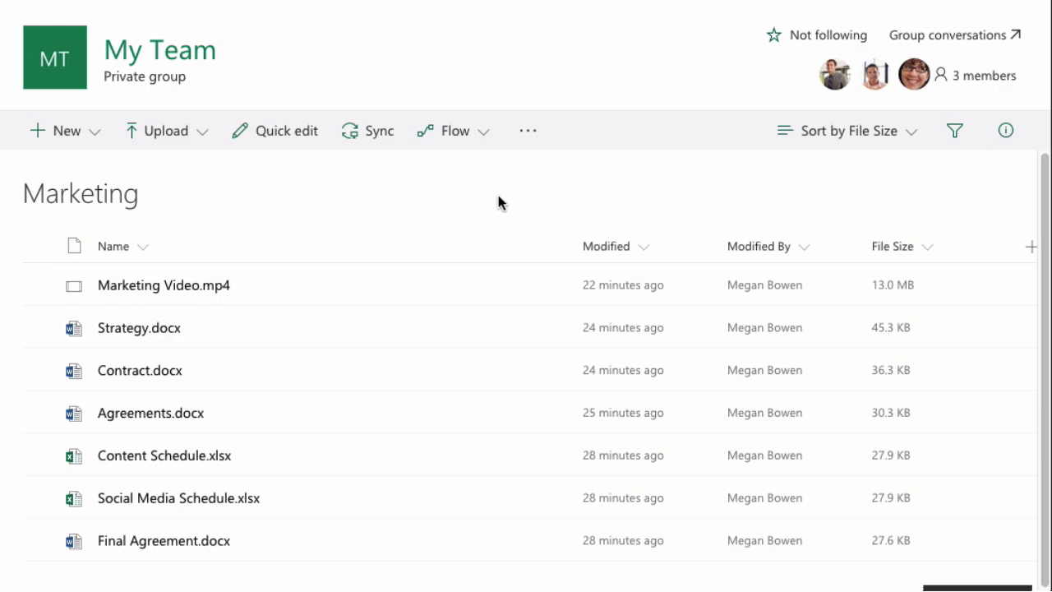
mouse_move(448, 213)
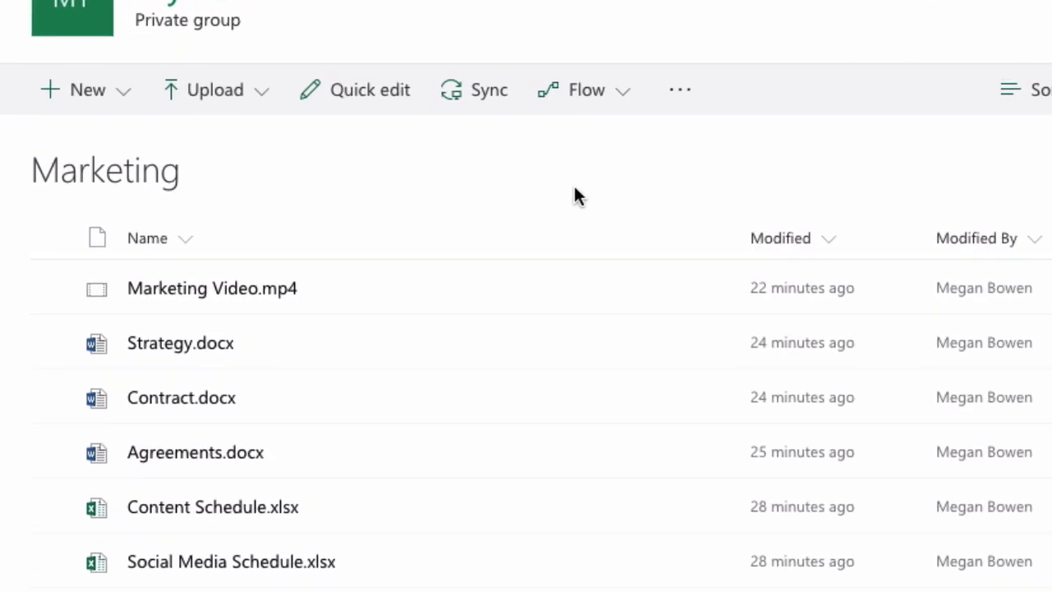
- Create a folder named 'Videos' in the Marketing library
click(82, 90)
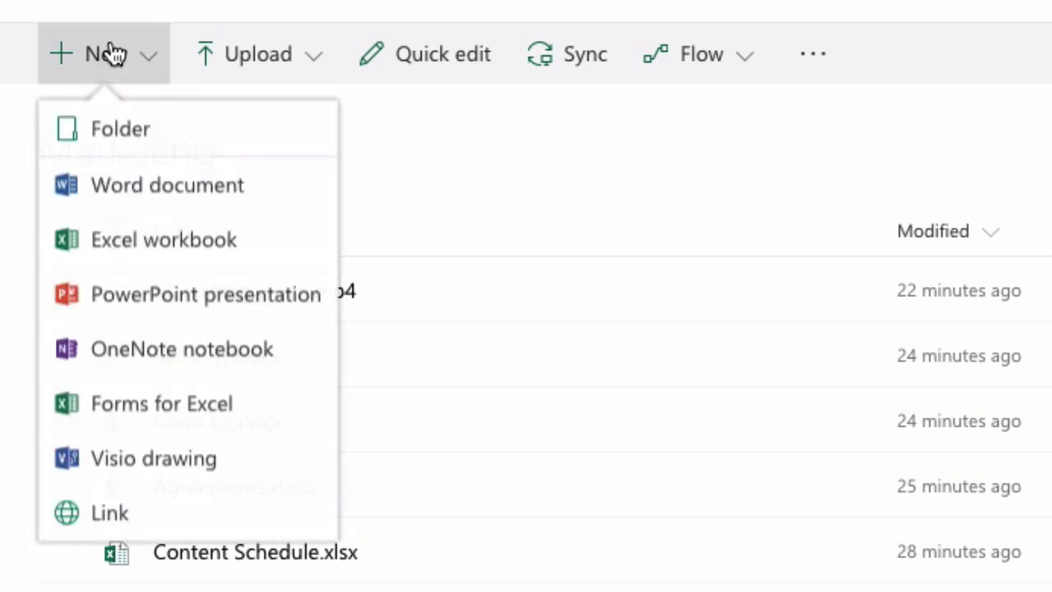
mouse_move(235, 140)
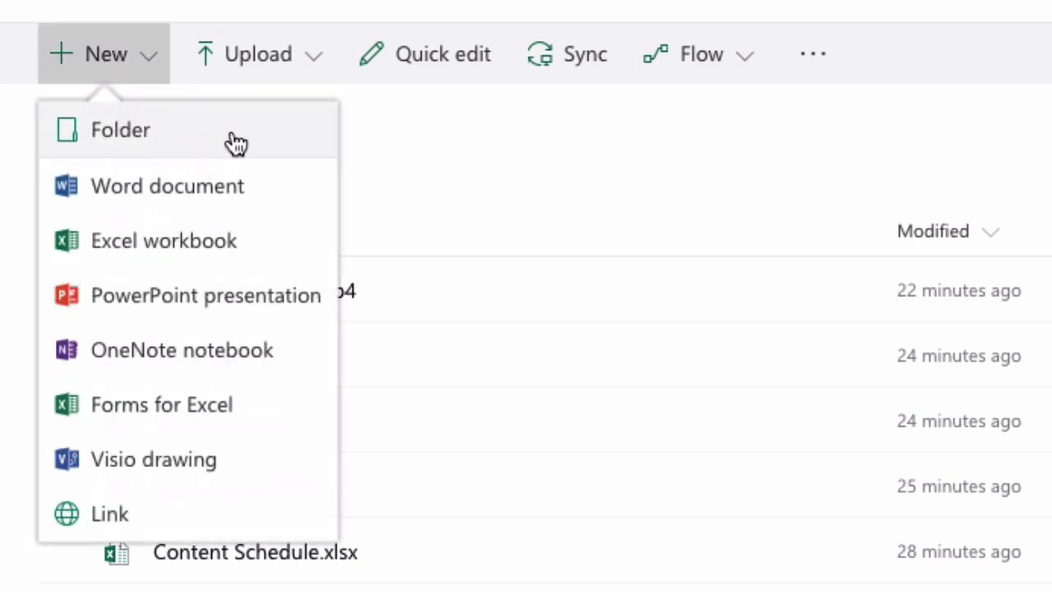
click(120, 130)
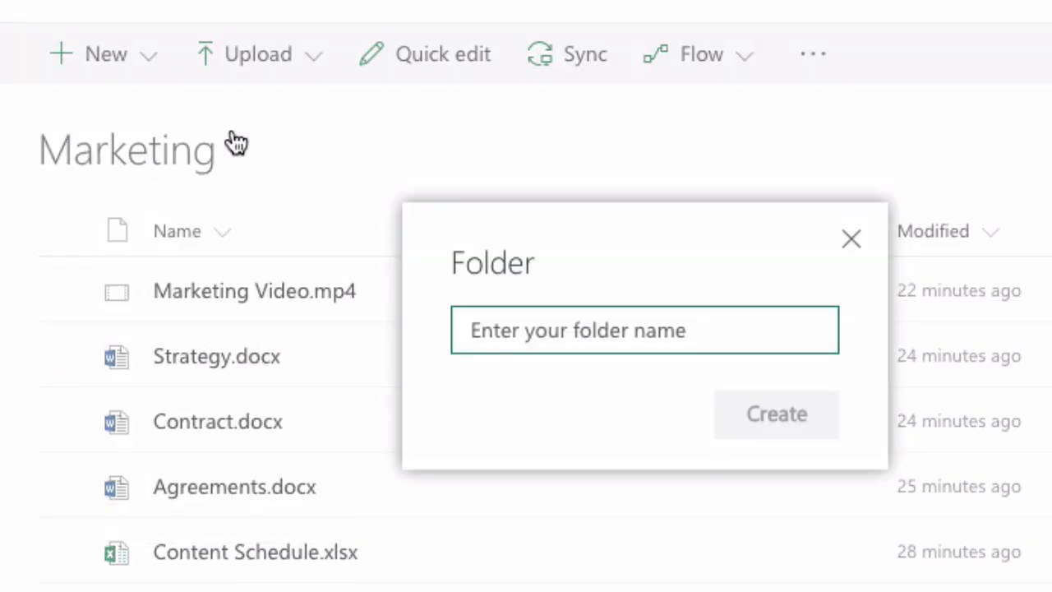
text(v)
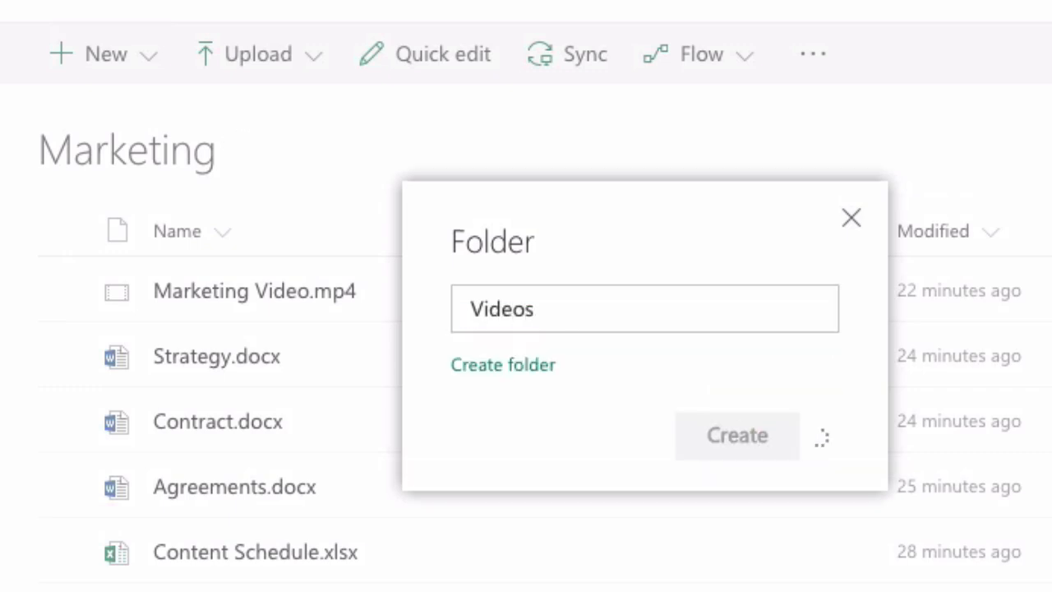
click(736, 434)
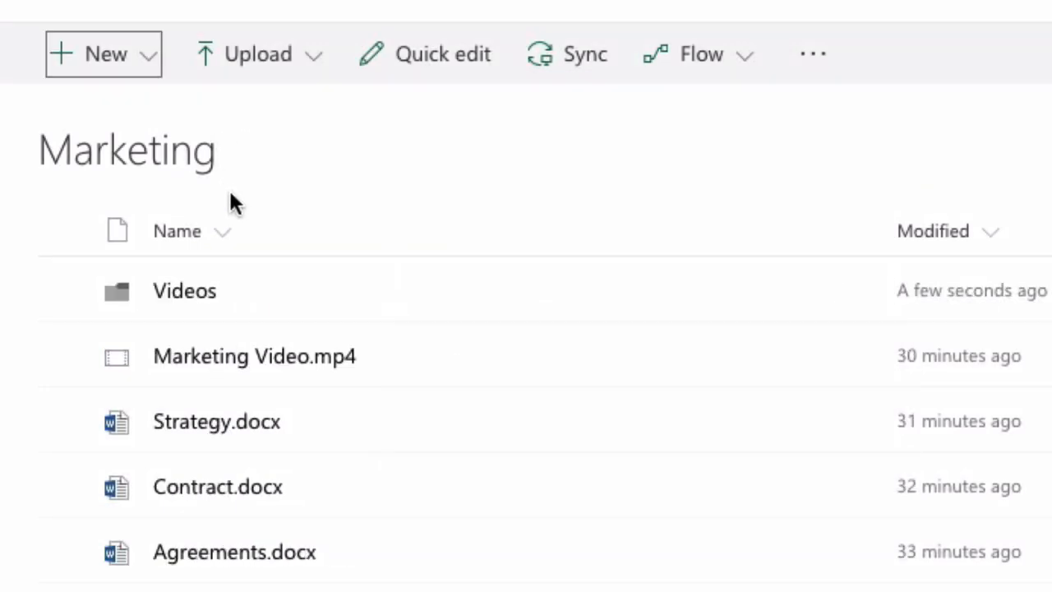
mouse_move(284, 300)
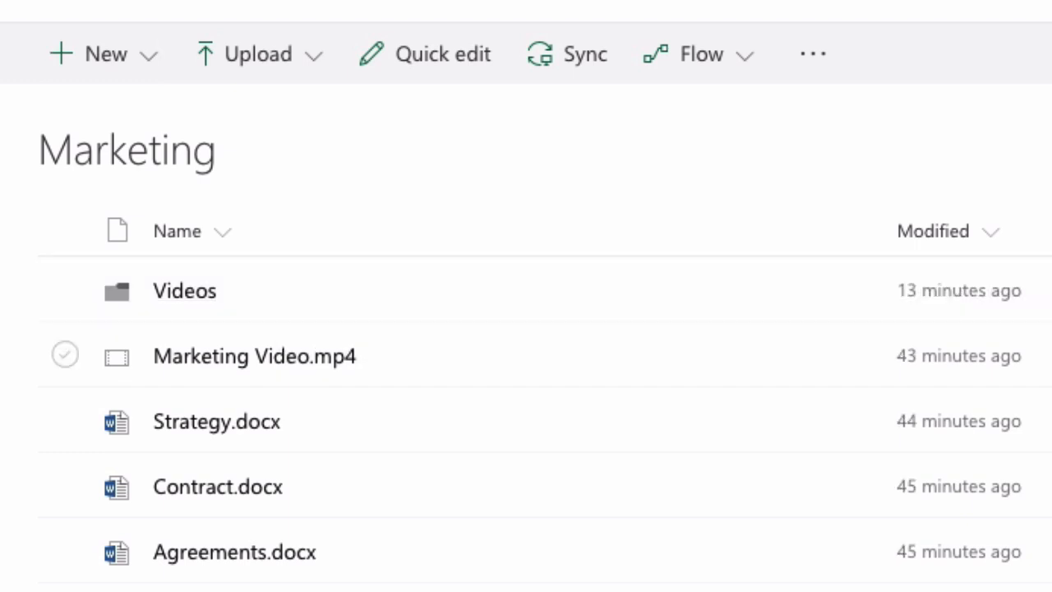
mouse_move(374, 427)
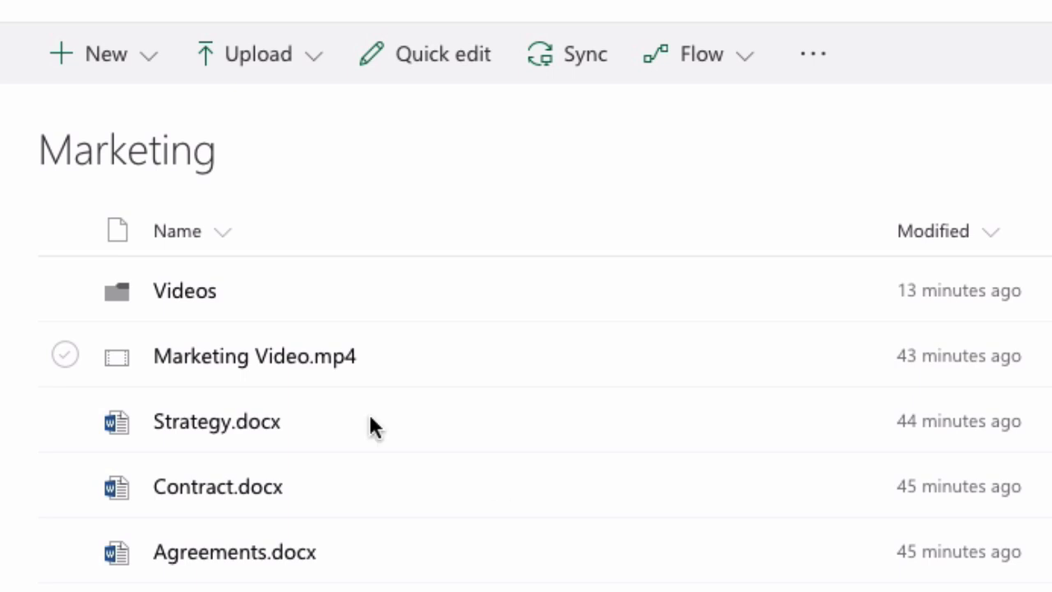
click(65, 354)
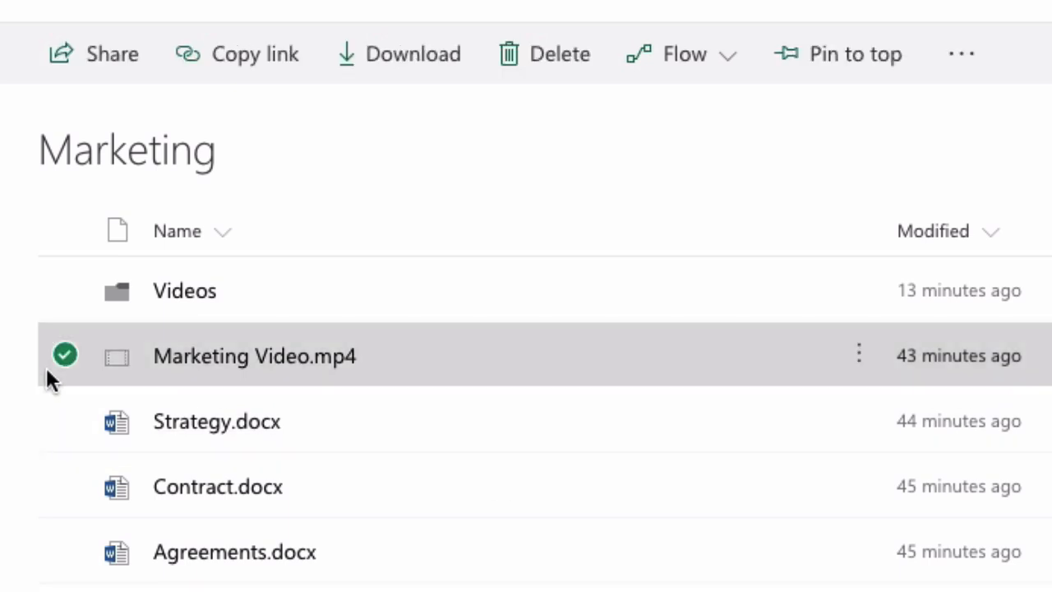
mouse_move(779, 380)
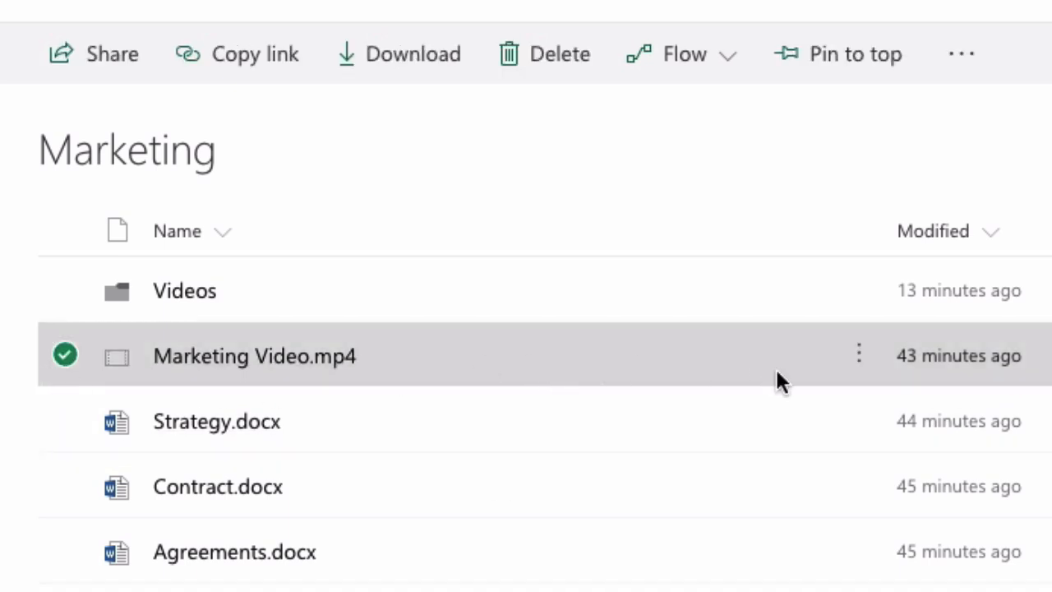
mouse_move(493, 304)
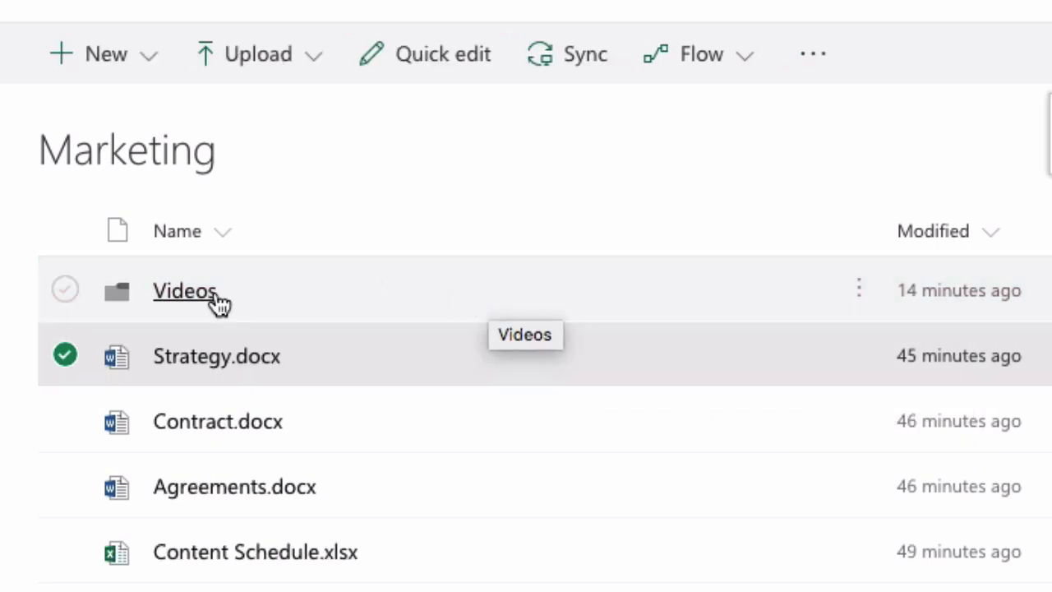
click(184, 290)
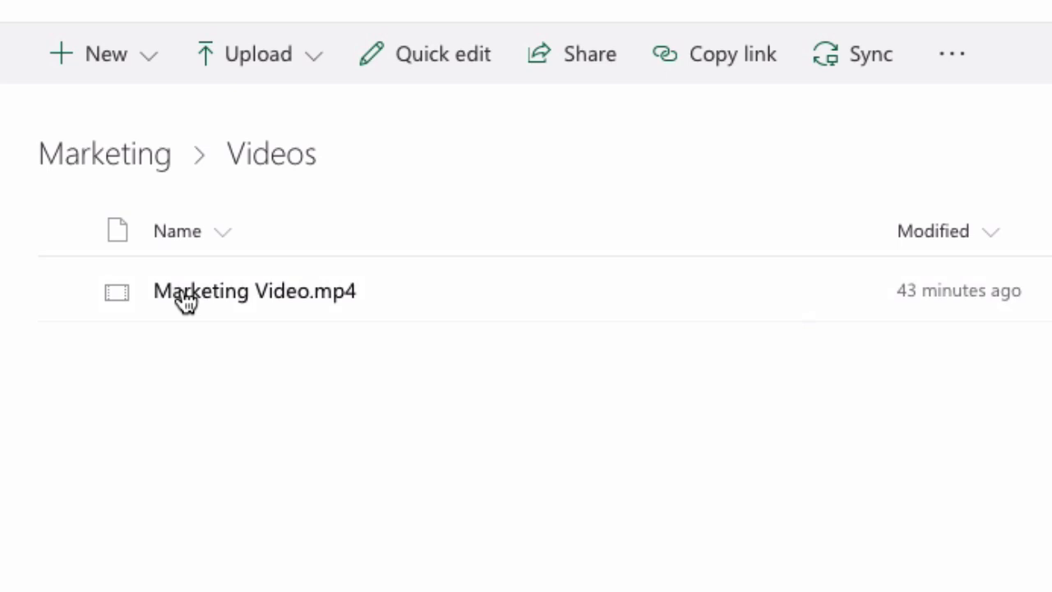
mouse_move(471, 467)
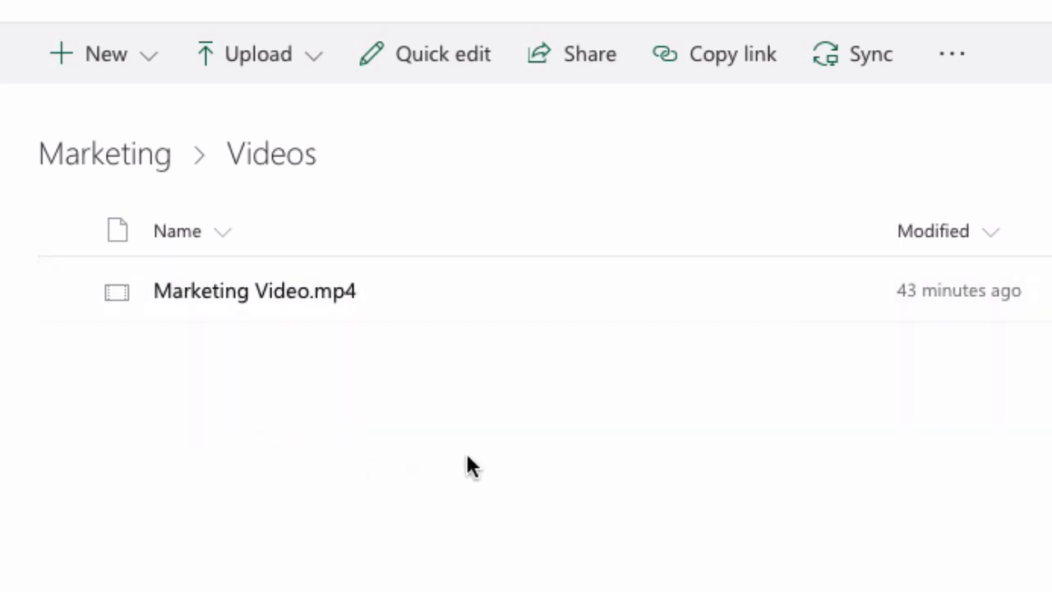
mouse_move(294, 320)
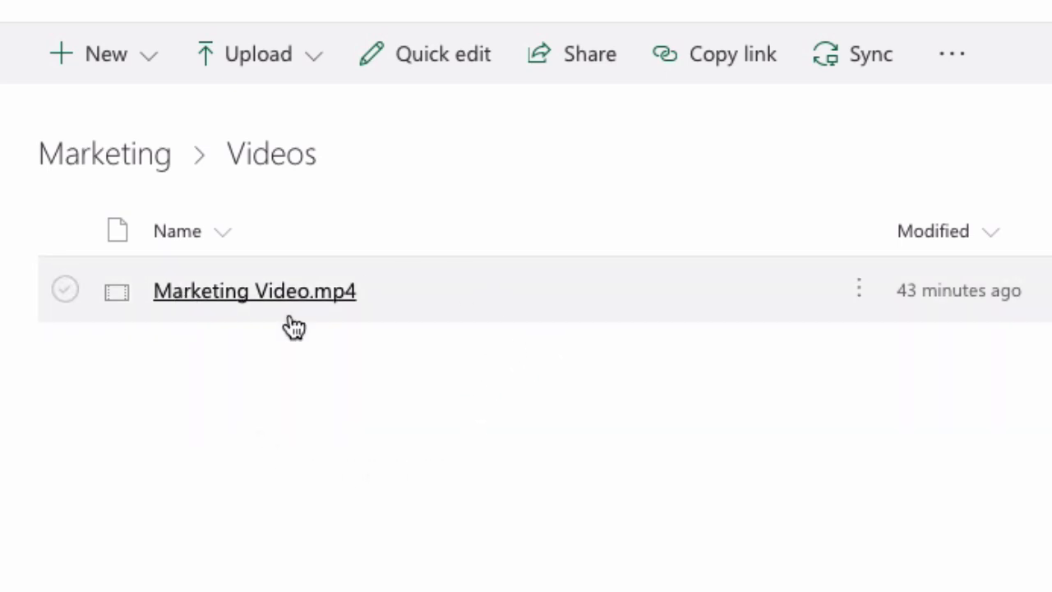
click(65, 289)
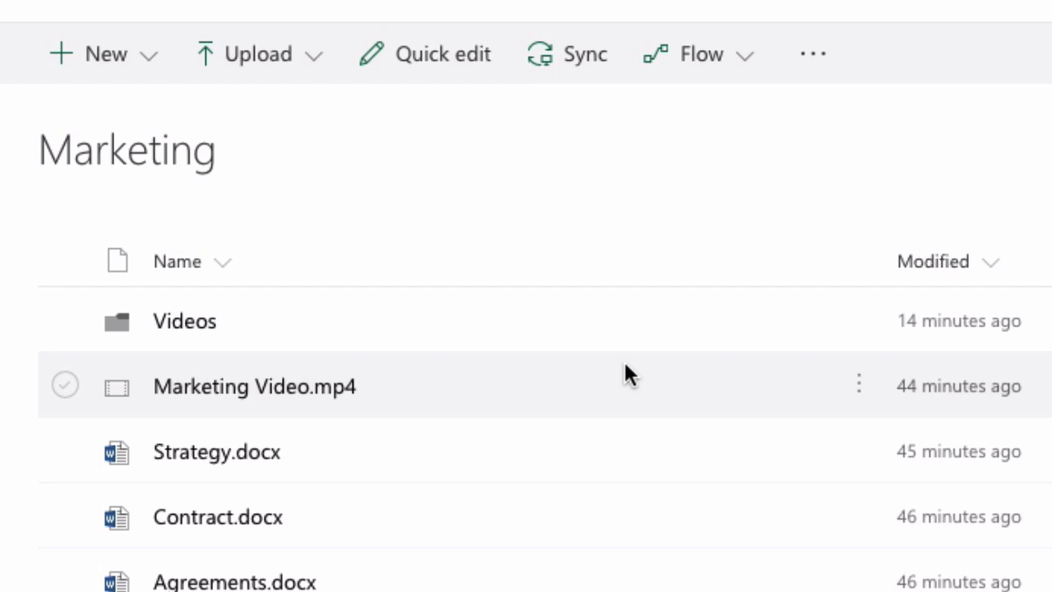
mouse_move(73, 387)
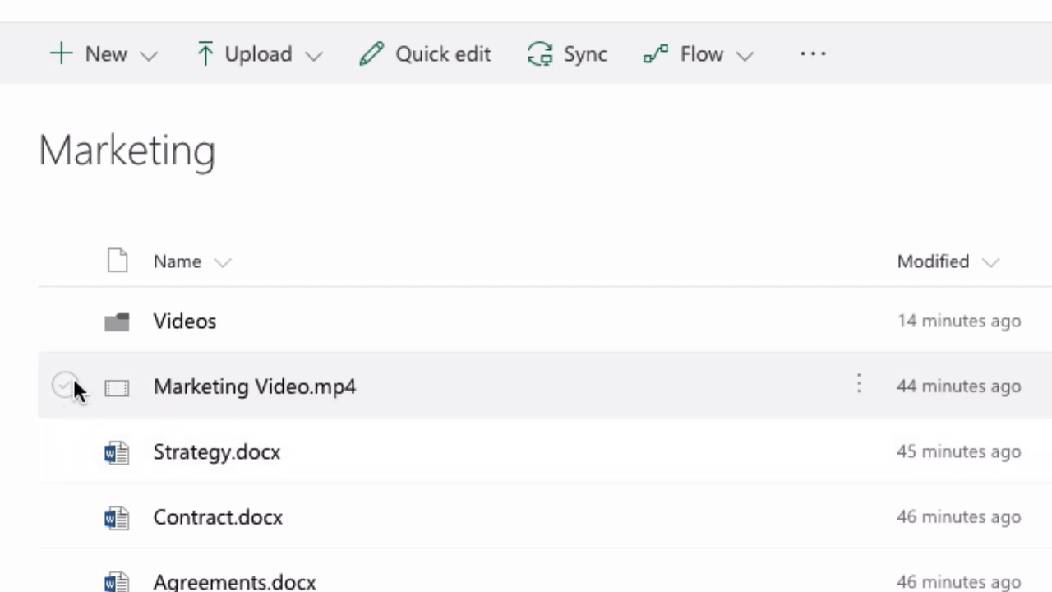
- Move 'Marketing Video.mp4' into the Videos folder
click(66, 386)
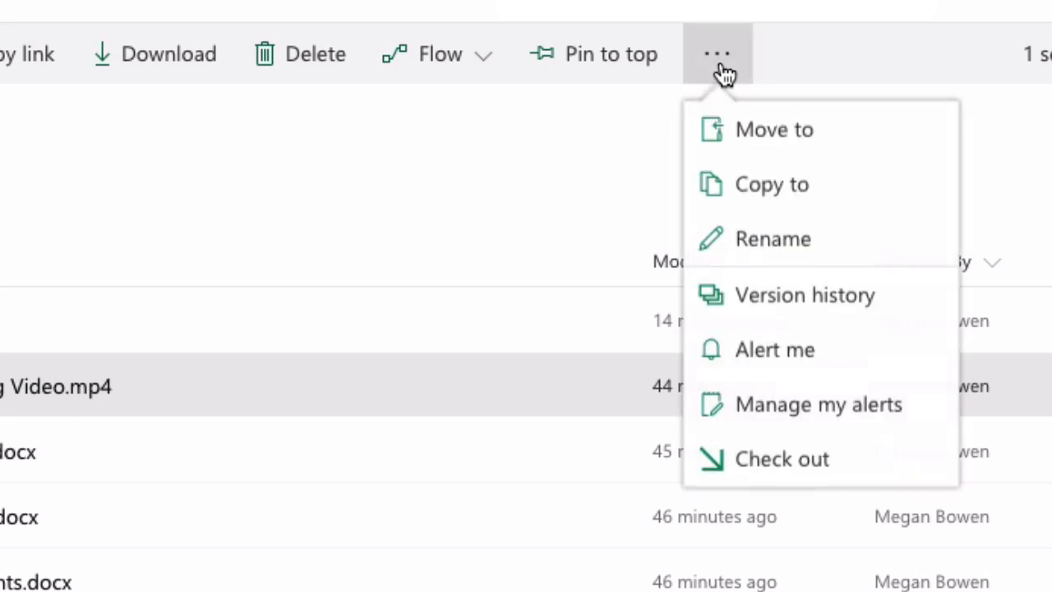
mouse_move(793, 148)
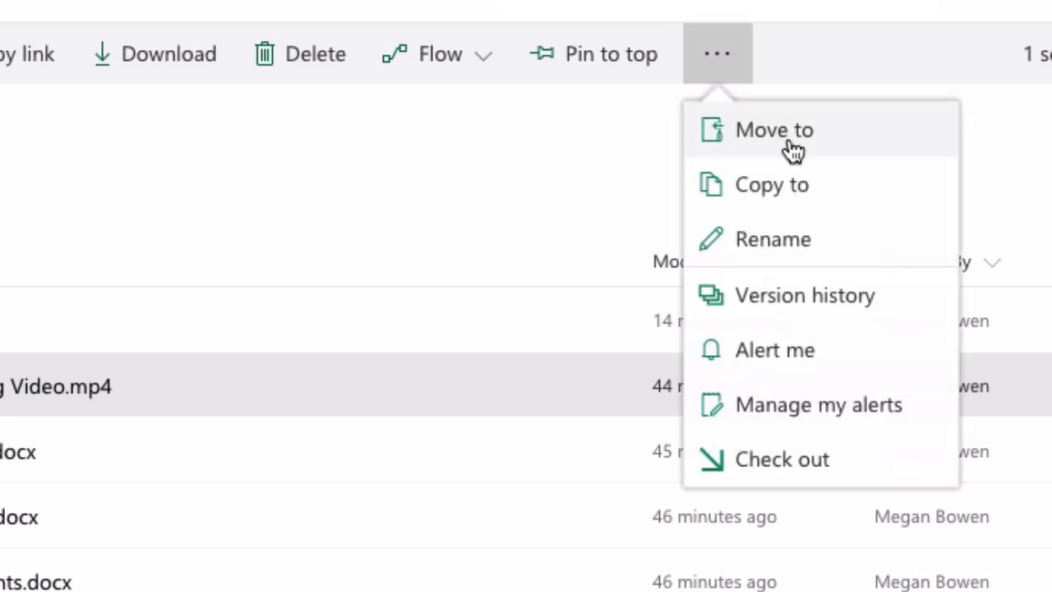
click(773, 129)
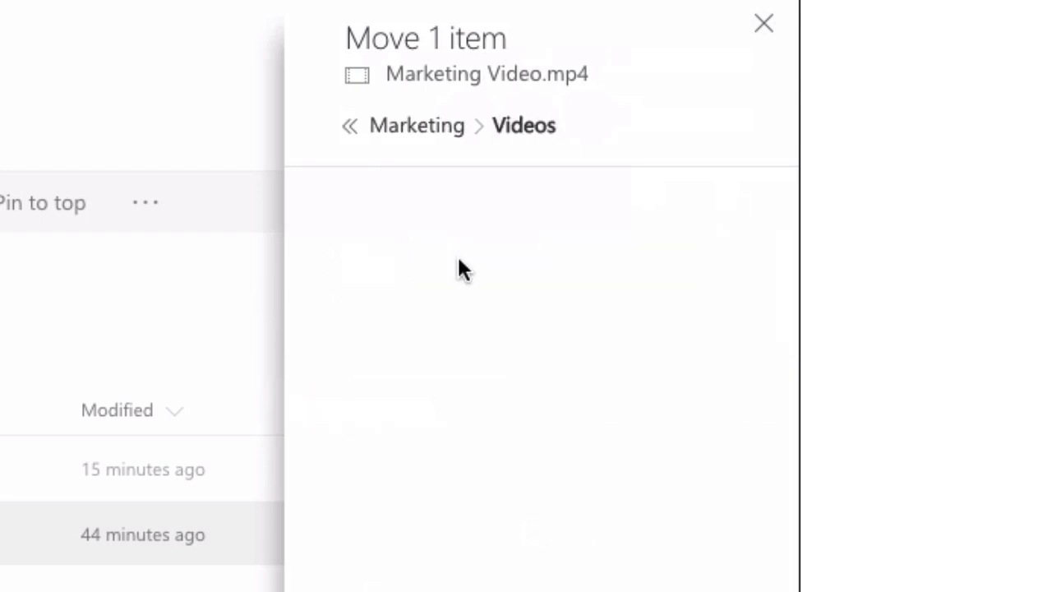
click(763, 23)
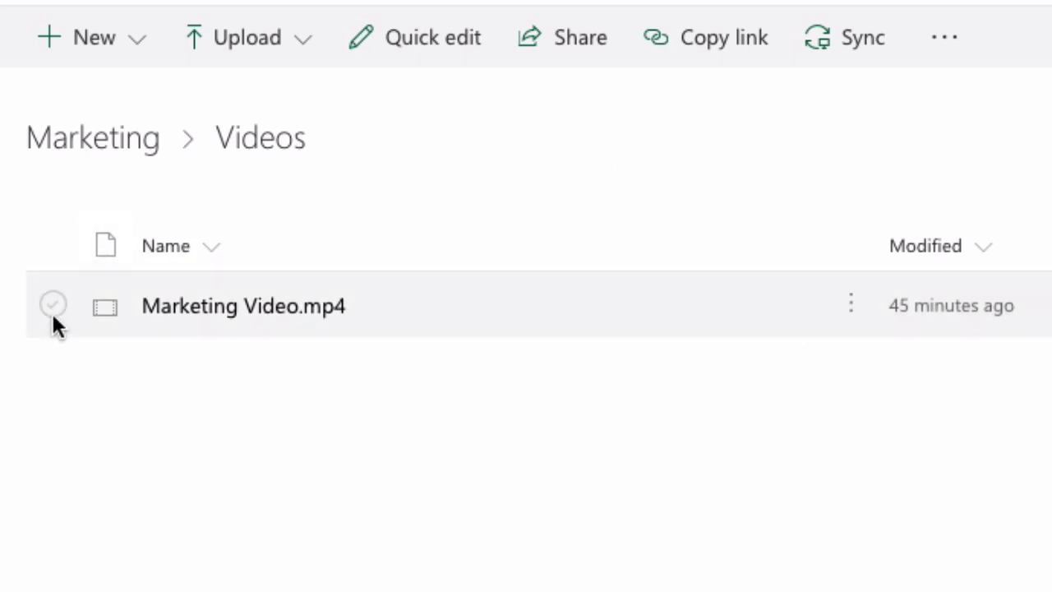
- Move 'Marketing Video.mp4' from Videos back to the Marketing library root
click(53, 305)
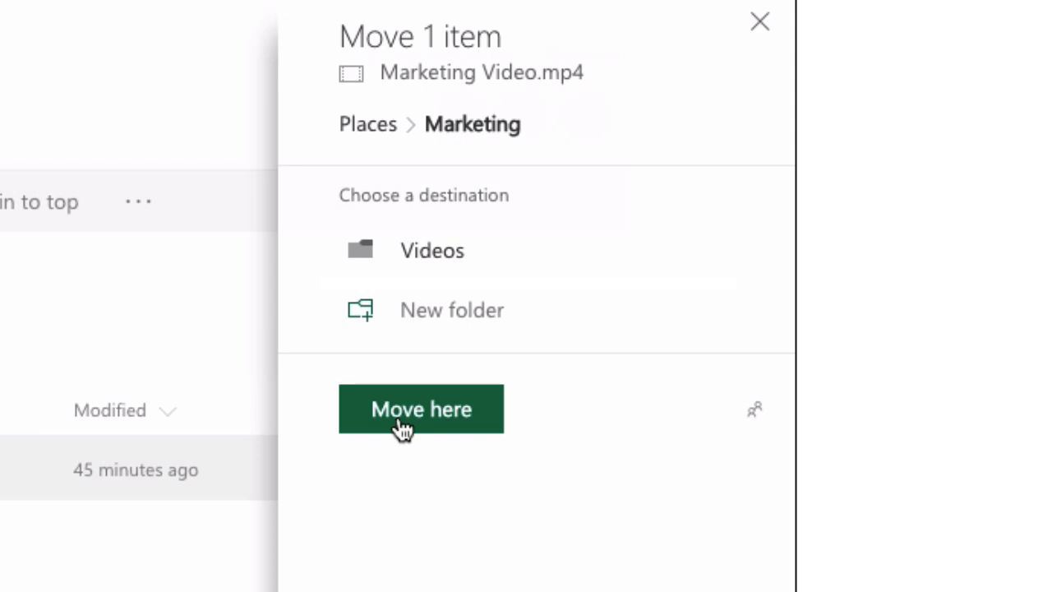
click(420, 409)
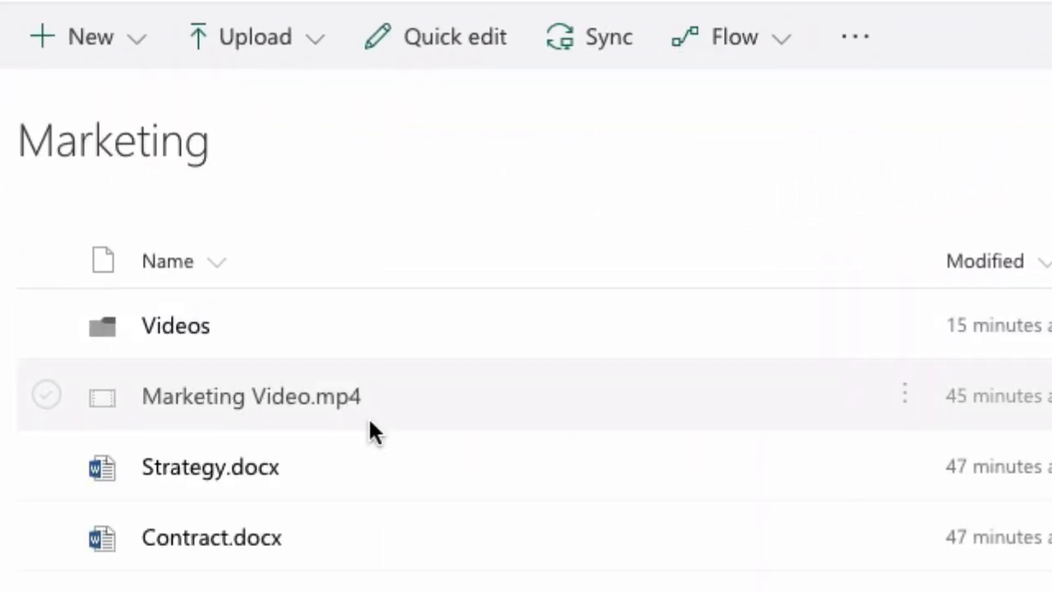
mouse_move(479, 407)
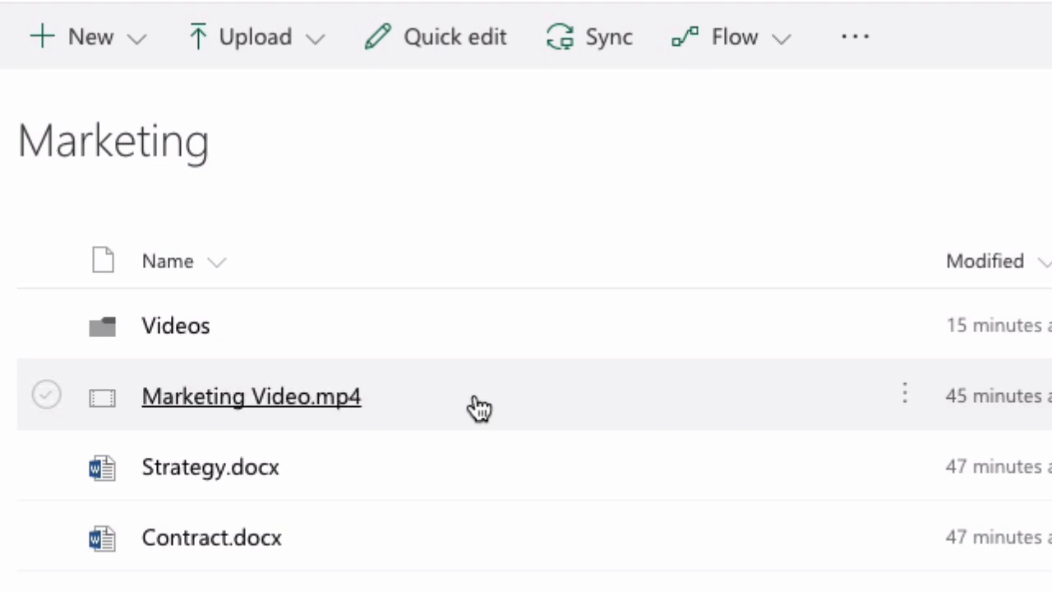